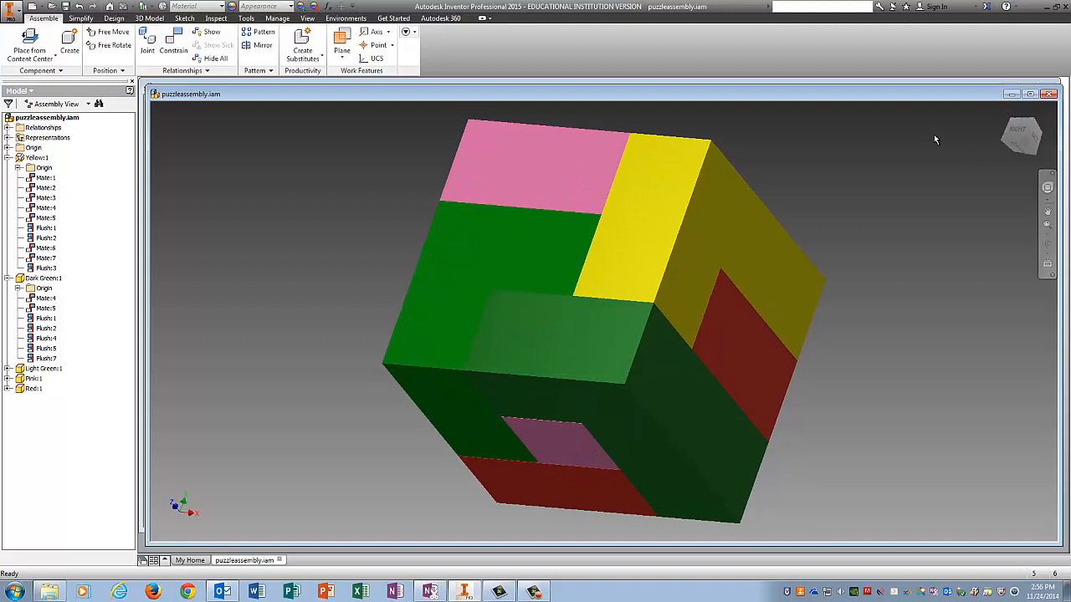
mouse_move(932, 140)
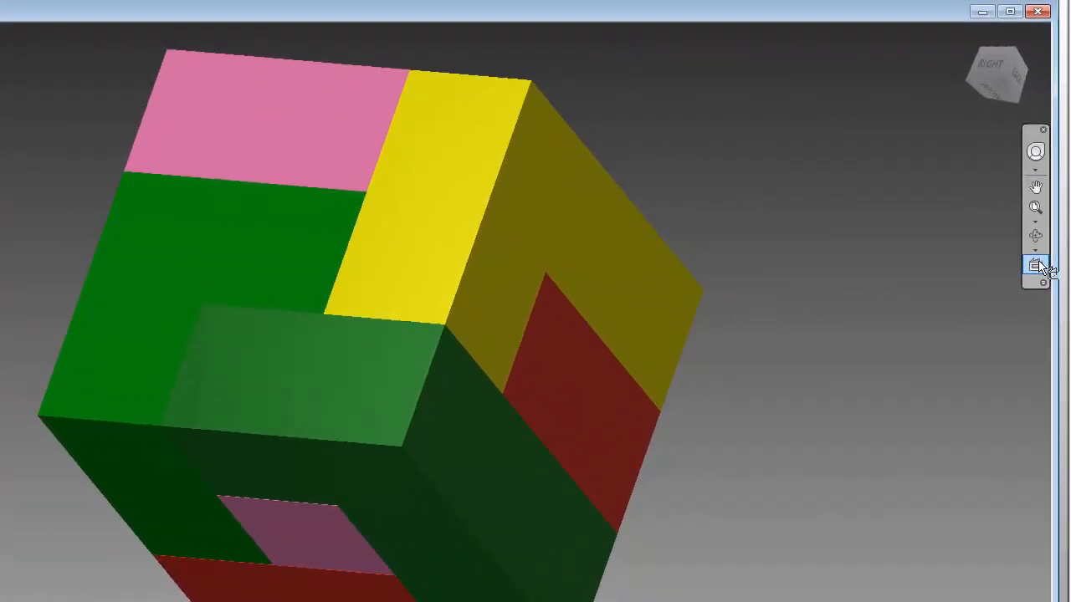
- Make the cube's face-on view the Front orientation, then turn the cube to a corner view
left_click(1036, 266)
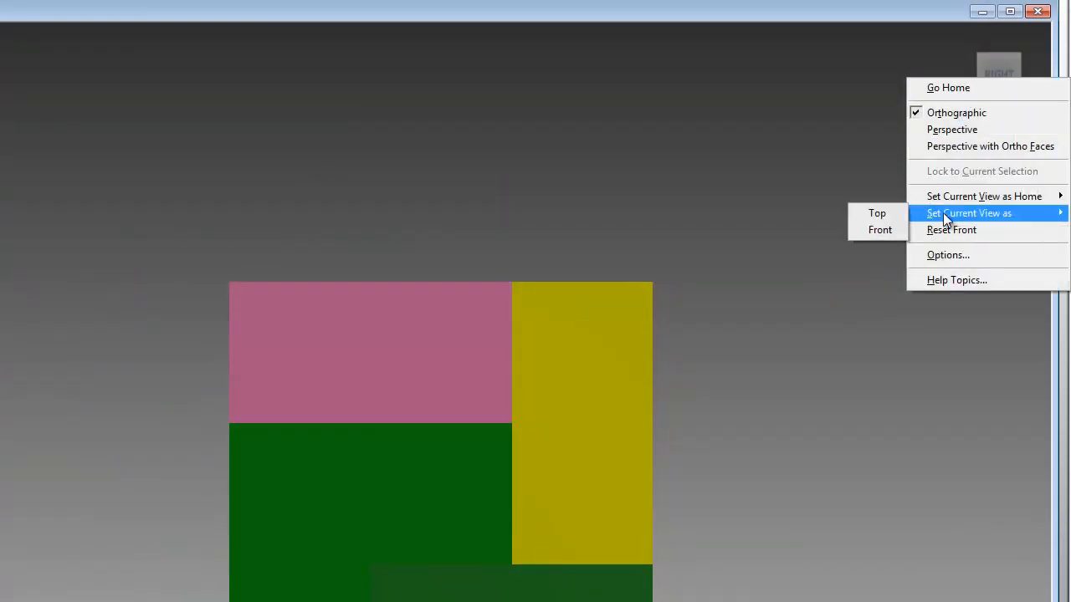
left_click(879, 229)
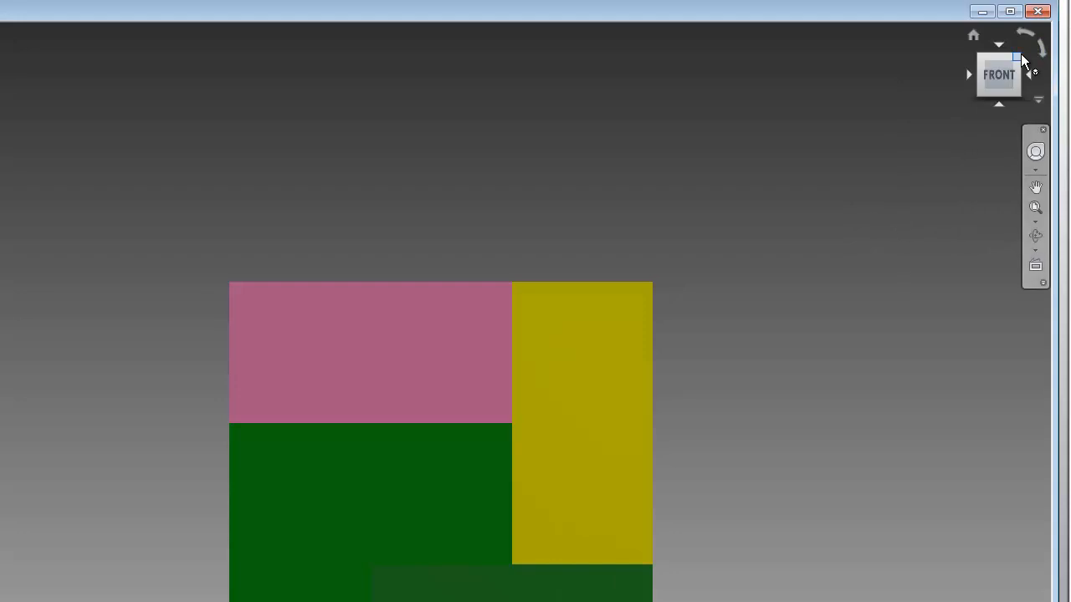
left_click(1014, 59)
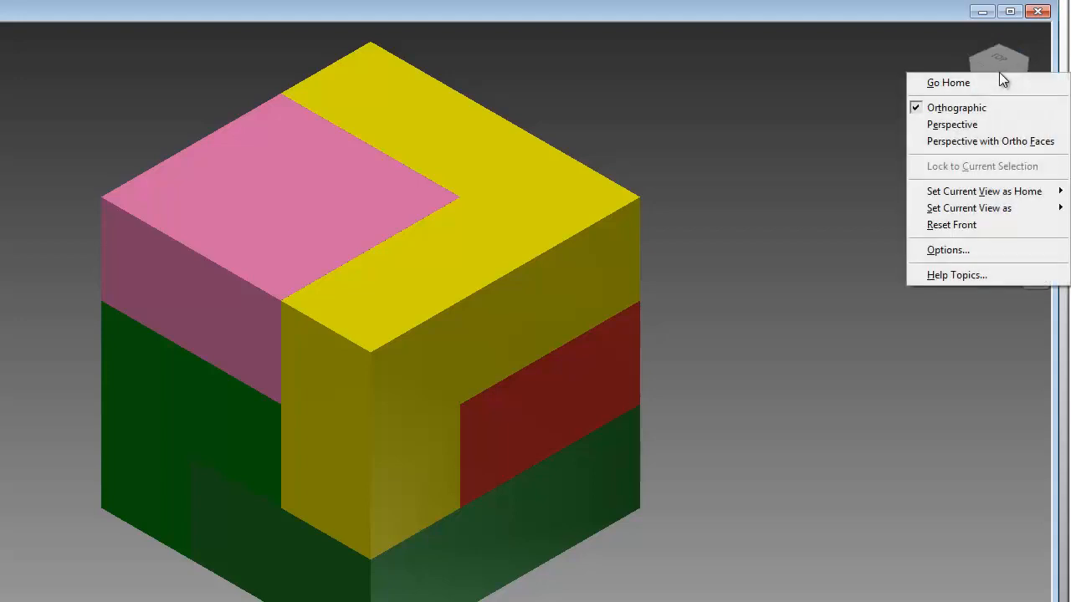
mouse_move(983, 191)
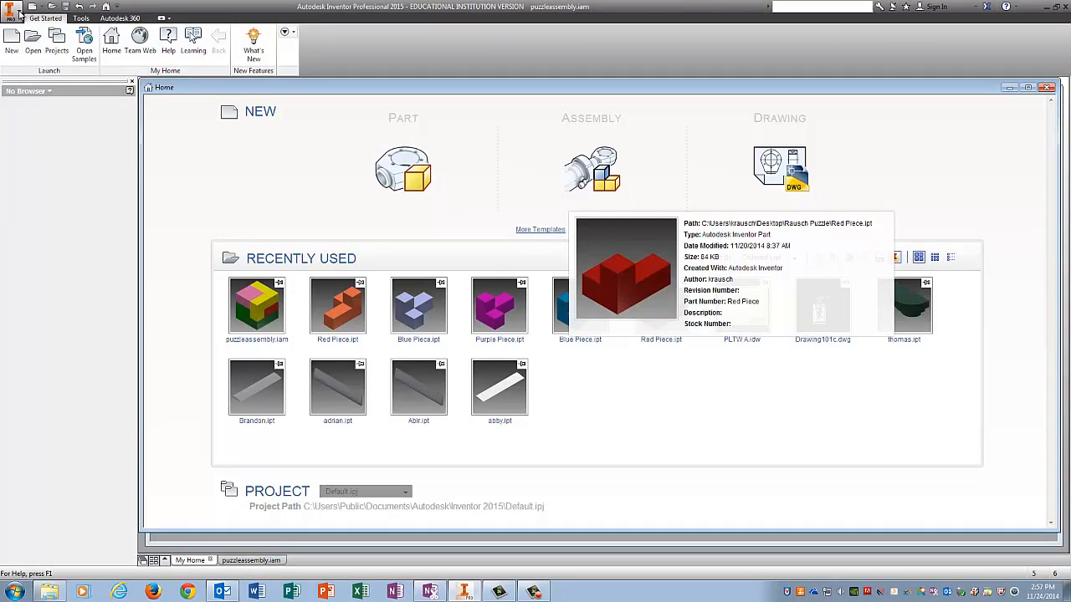
- Create a Standard (in).ipn presentation and start a view, browsing for the assembly
left_click(13, 6)
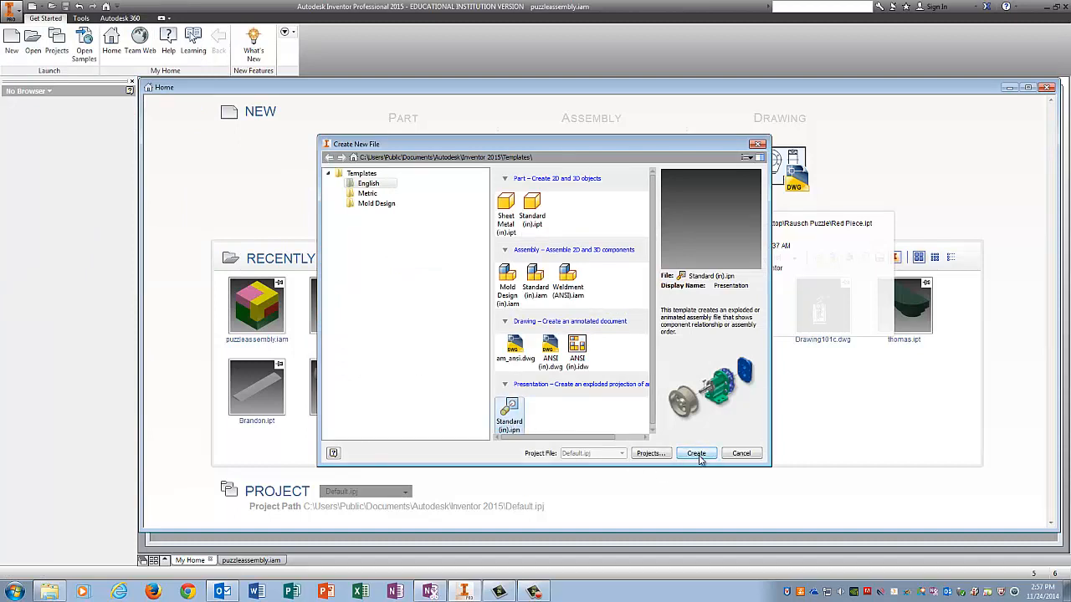
left_click(695, 453)
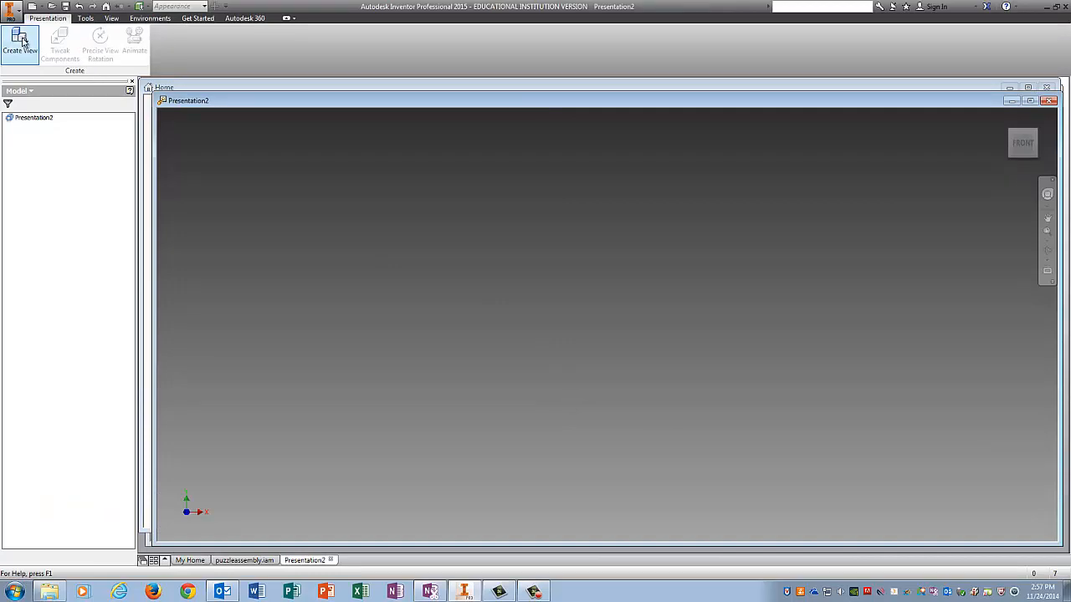
left_click(20, 40)
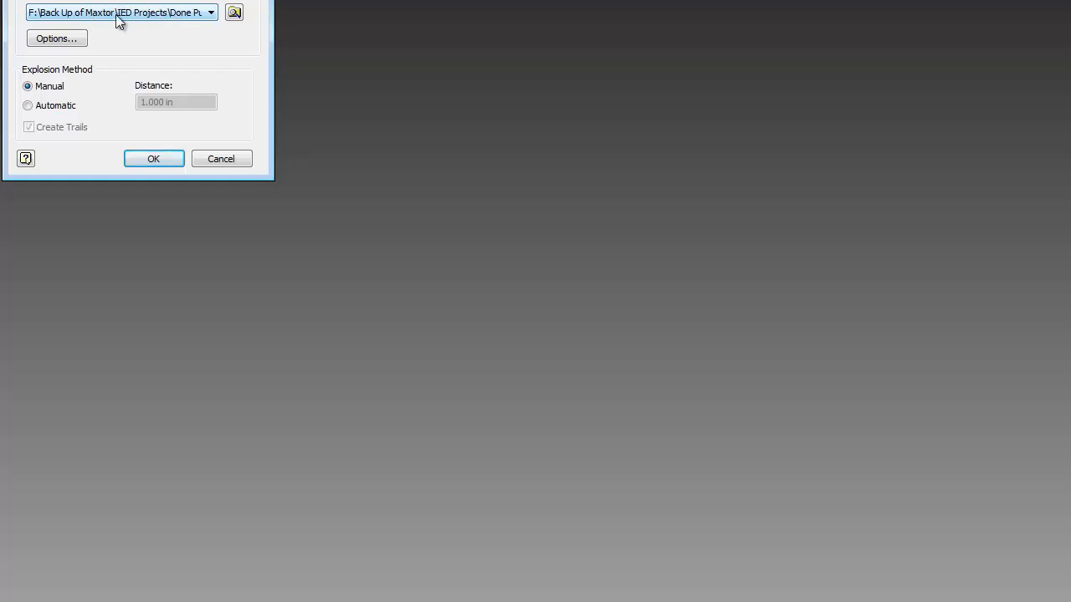
mouse_move(235, 12)
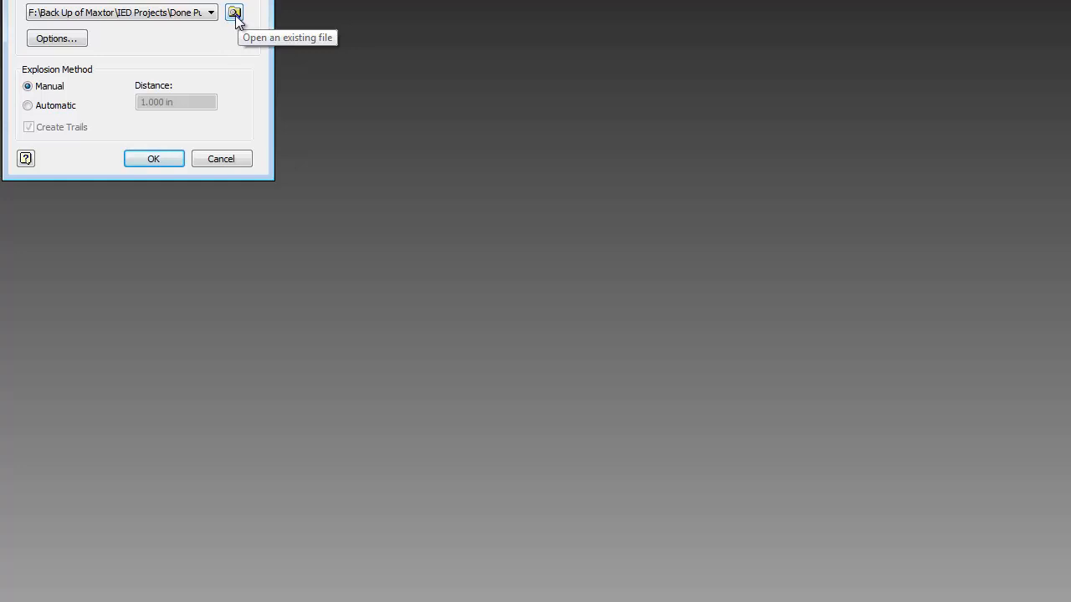
left_click(154, 158)
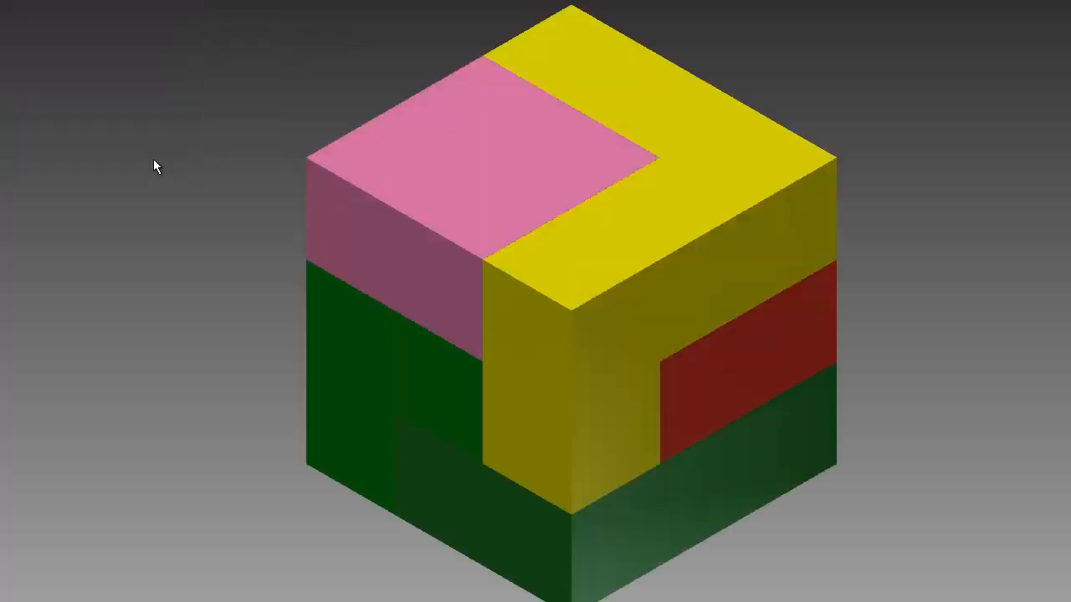
mouse_move(966, 118)
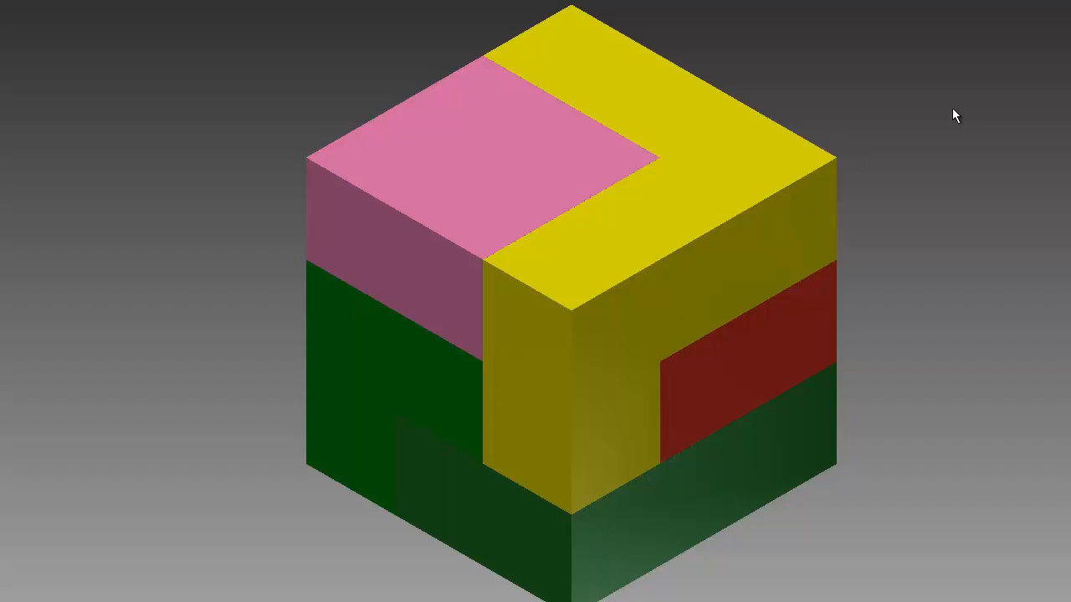
mouse_move(826, 100)
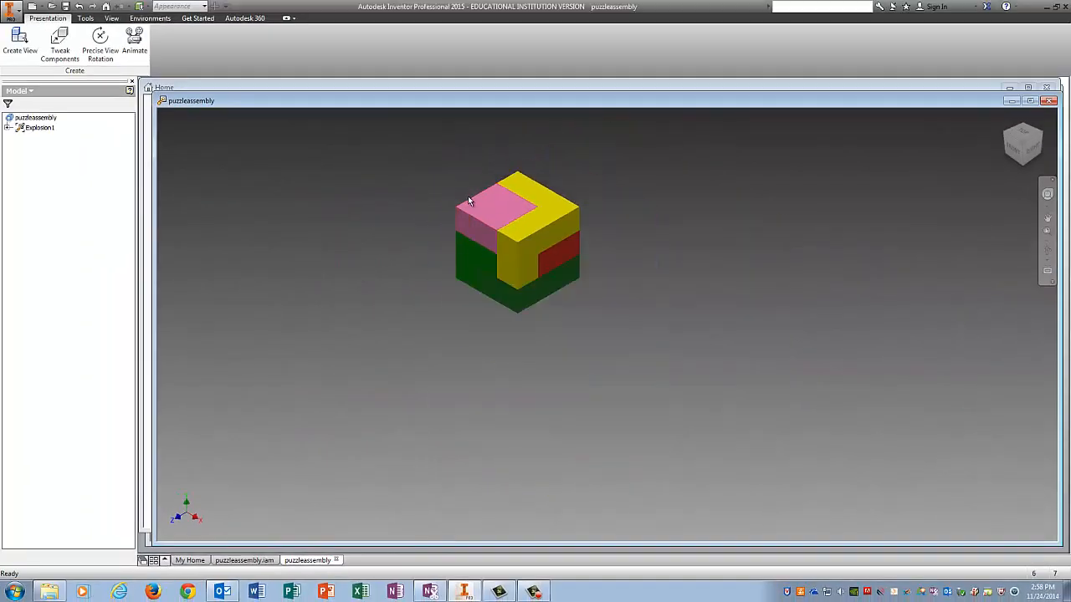
- Tweak the yellow and pink pieces upward along Z, then view the explosion from the side
left_click(59, 42)
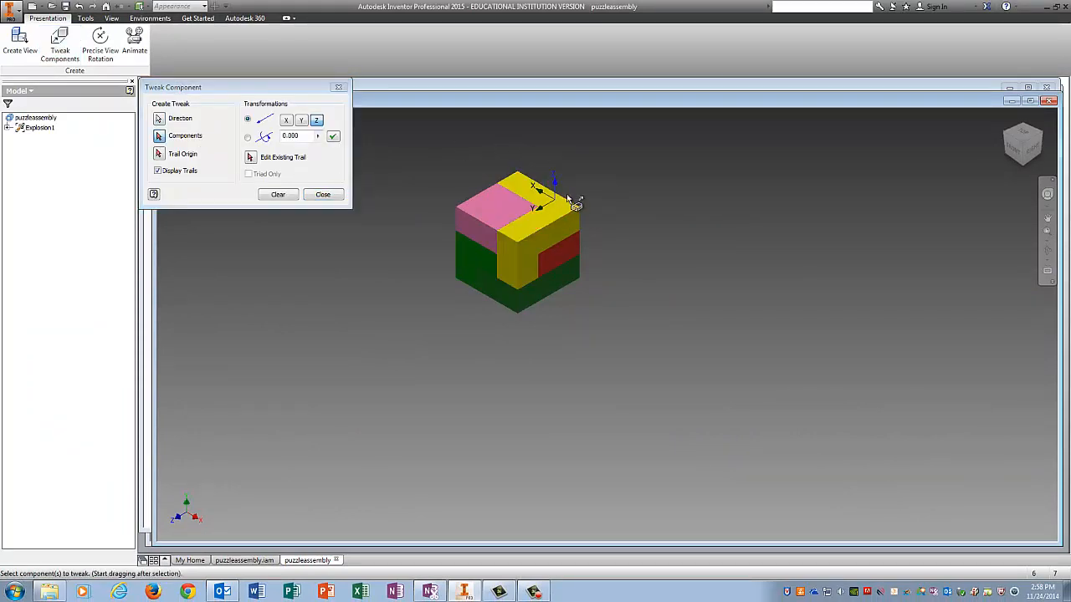
mouse_move(713, 236)
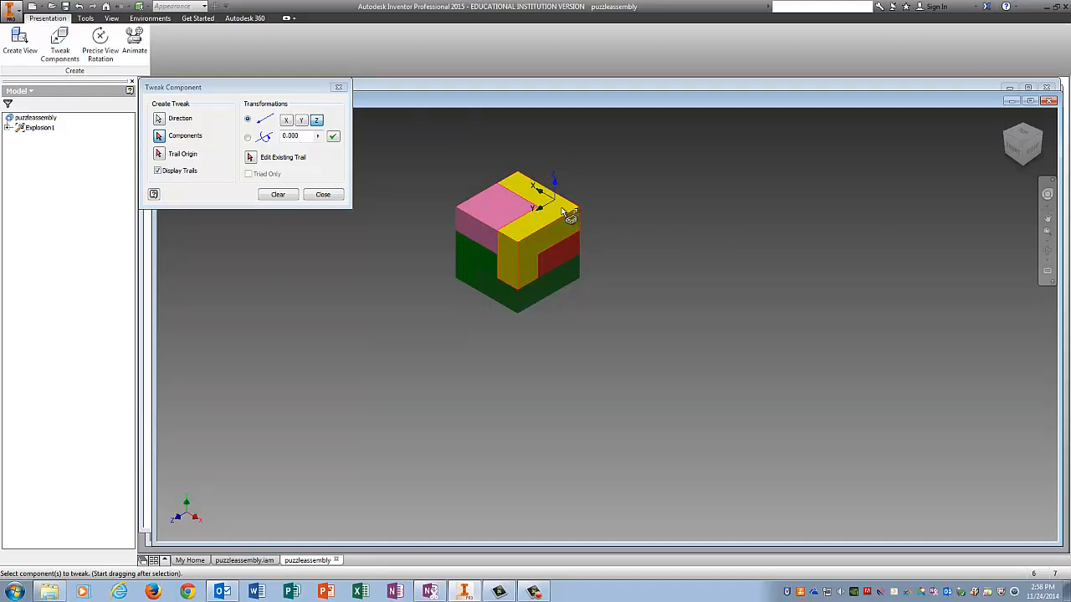
left_click_drag(544, 209, 518, 130)
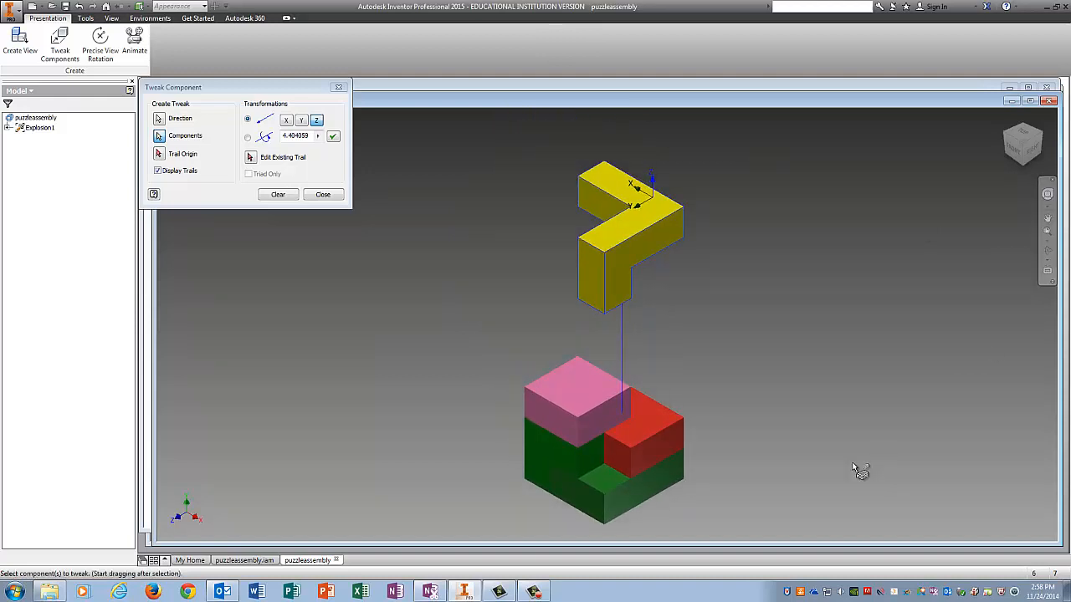
mouse_move(277, 263)
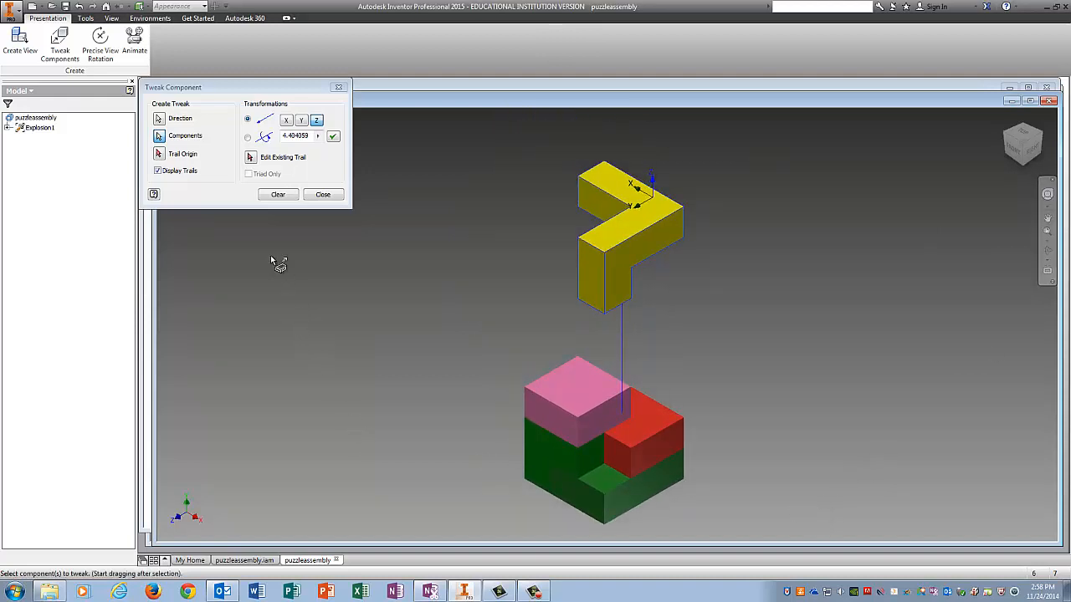
left_click(322, 195)
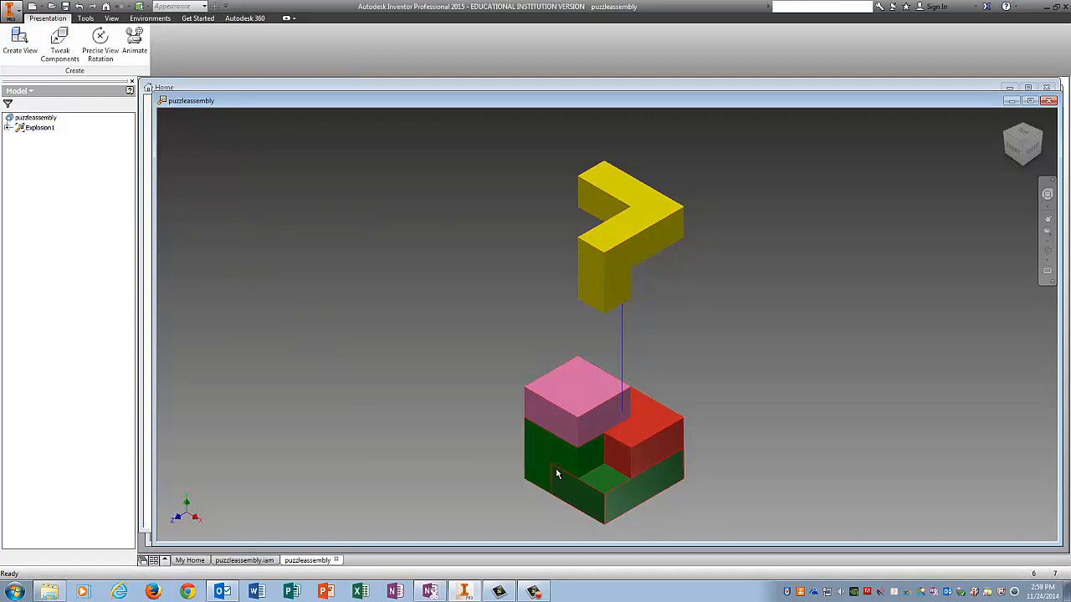
left_click(59, 41)
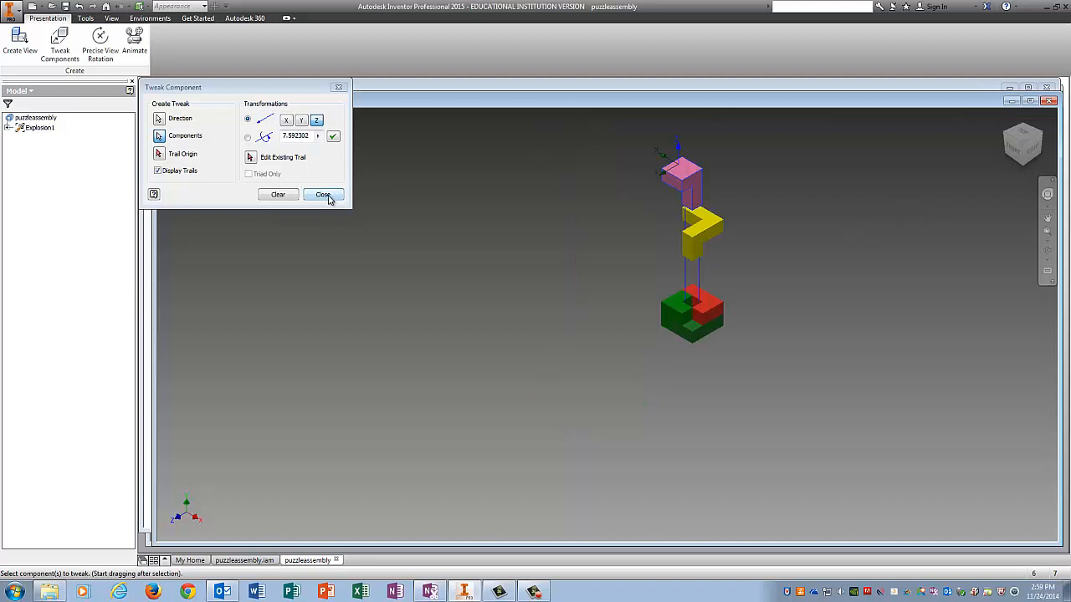
left_click(323, 195)
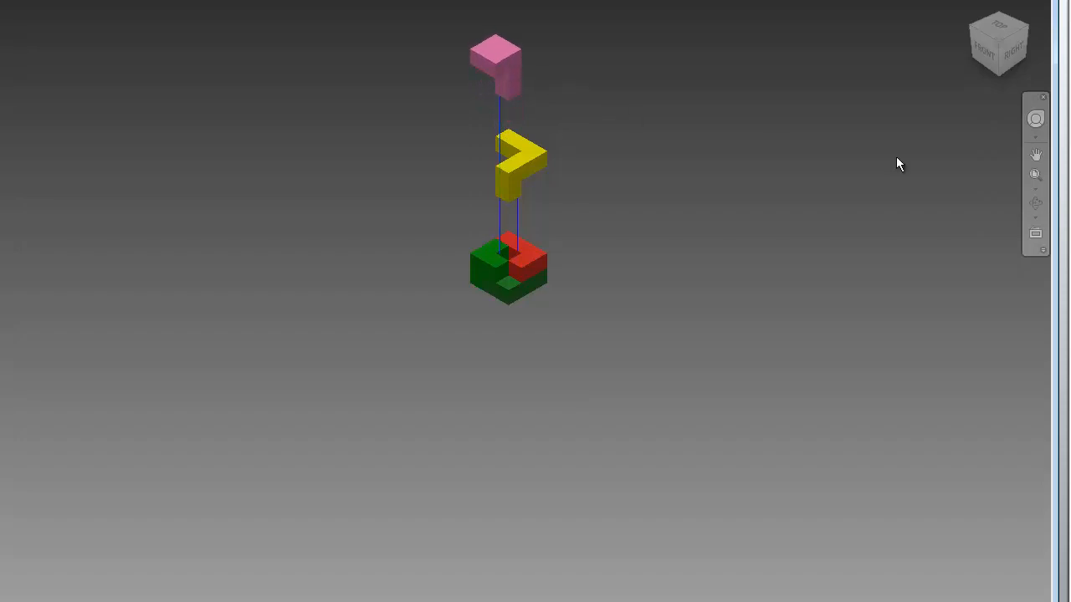
left_click(1035, 176)
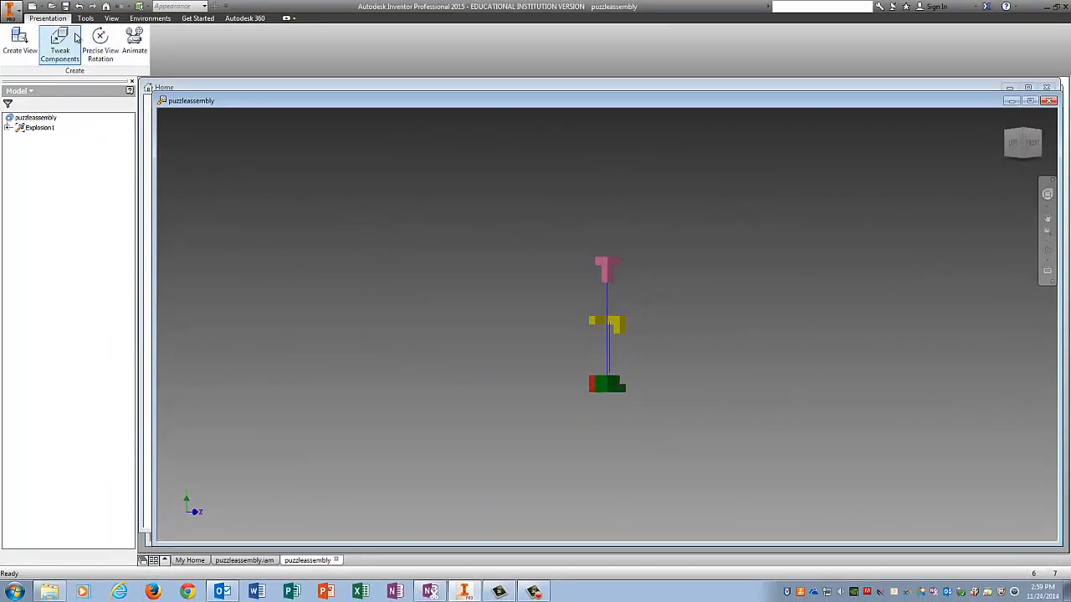
- Start tweaking the green piece out along a horizontal trail
left_click(60, 42)
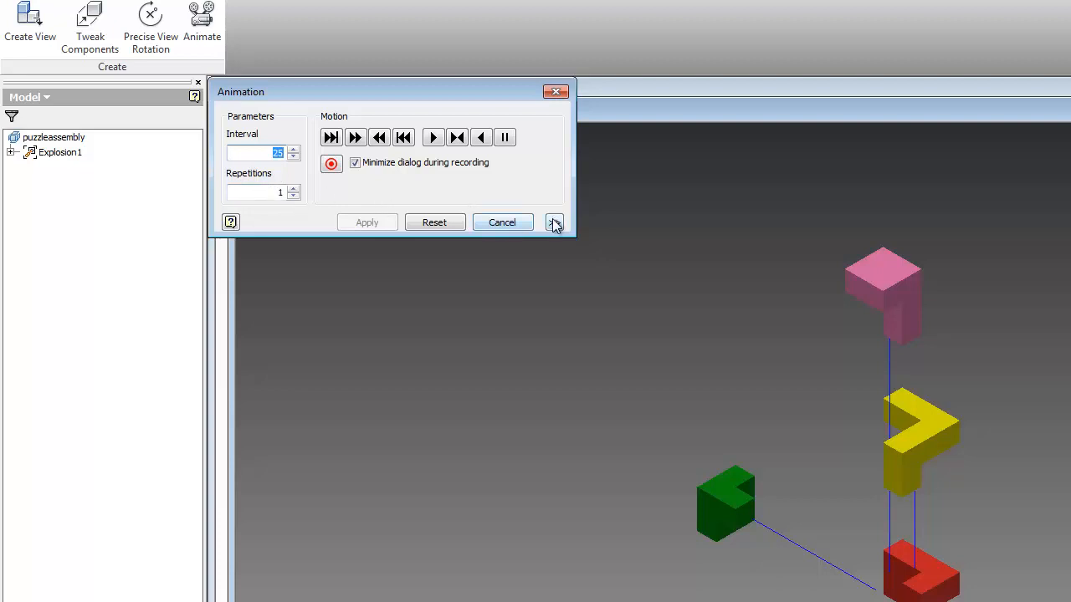
- Expand the animation sequence and move Yellow:1 ahead of Pink
left_click(554, 221)
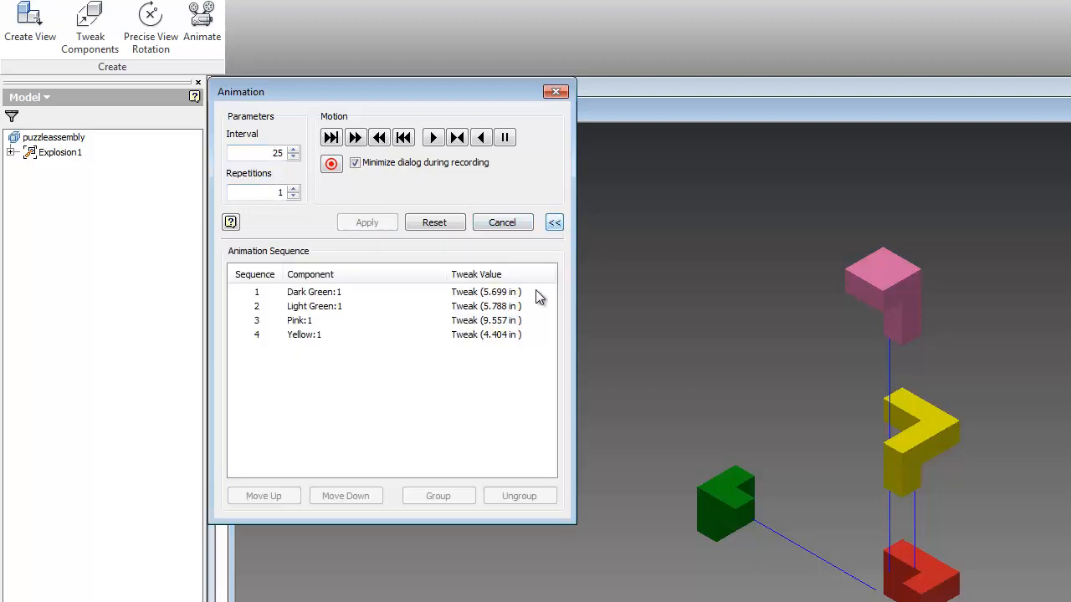
mouse_move(329, 271)
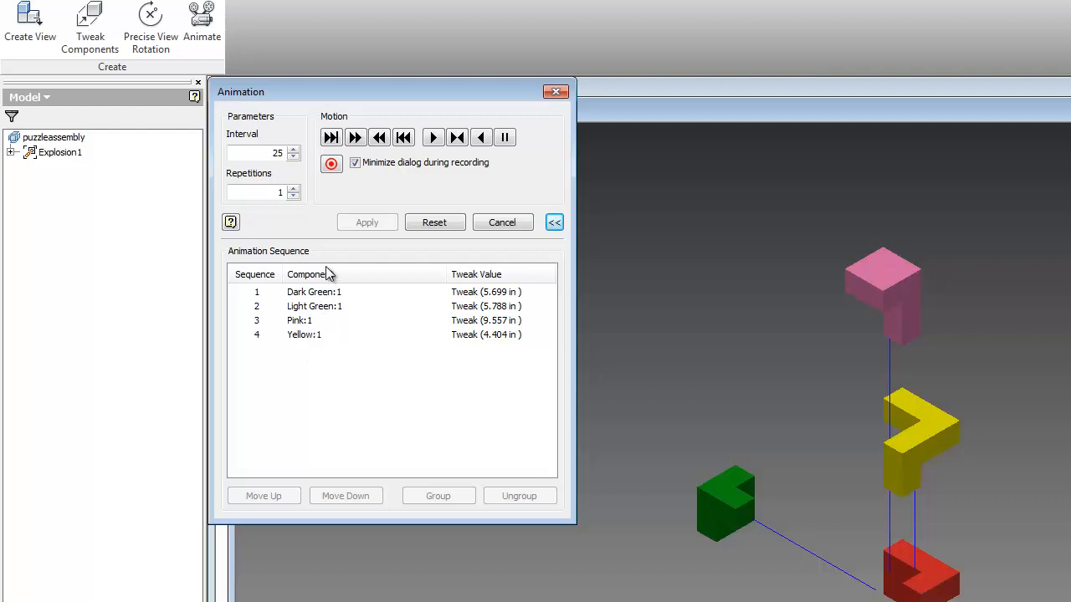
mouse_move(327, 335)
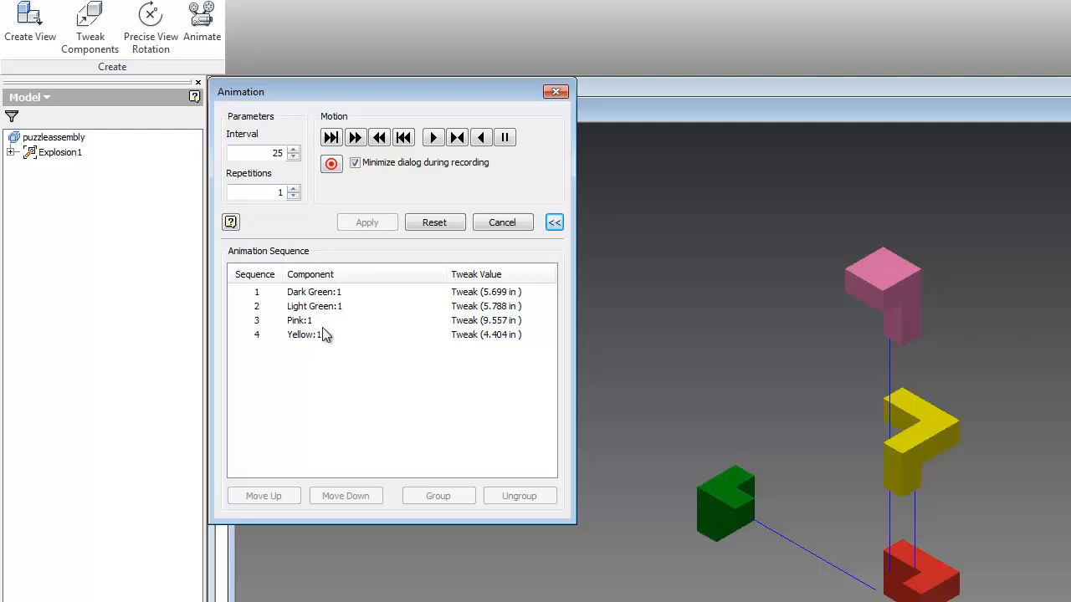
mouse_move(314, 320)
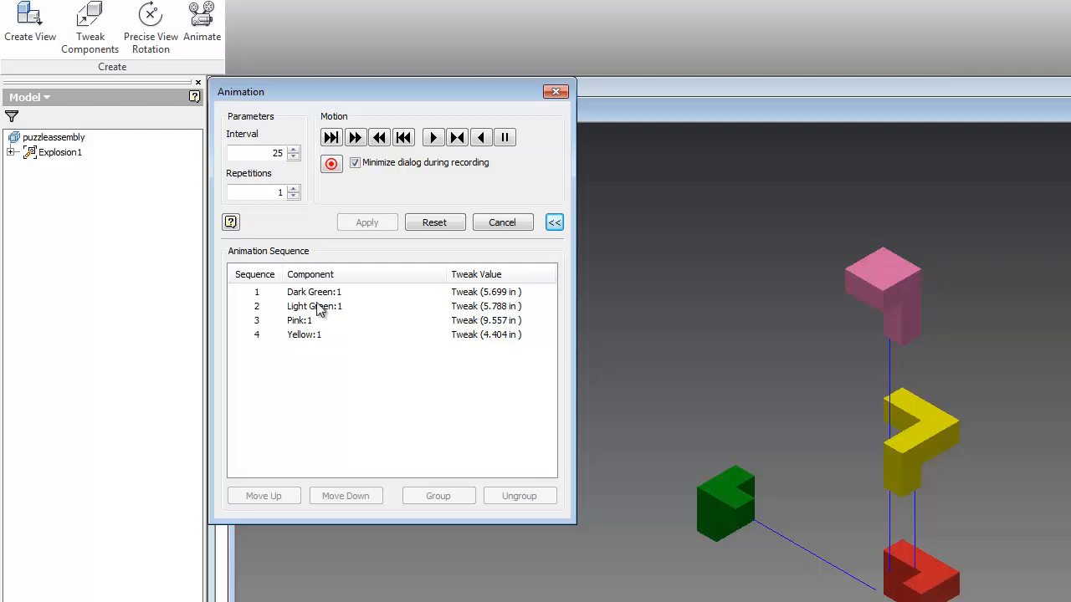
mouse_move(312, 339)
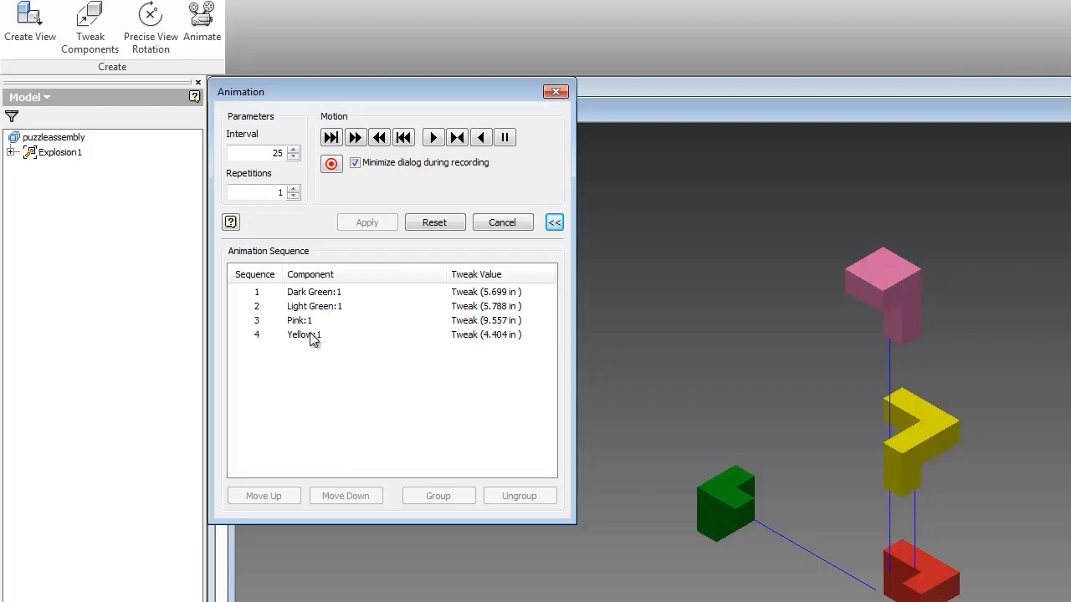
left_click(304, 333)
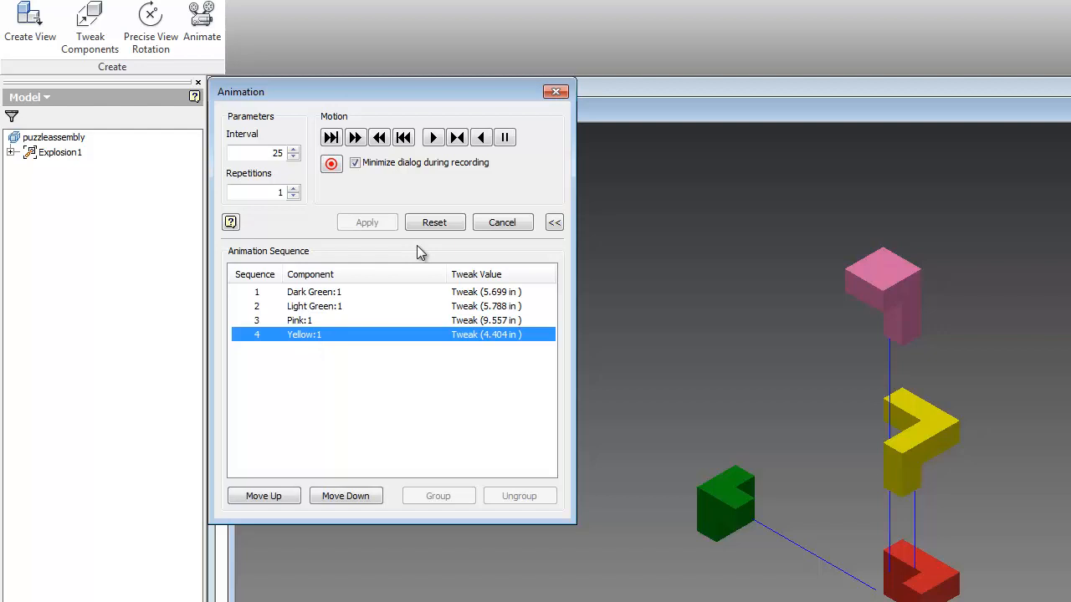
left_click(264, 495)
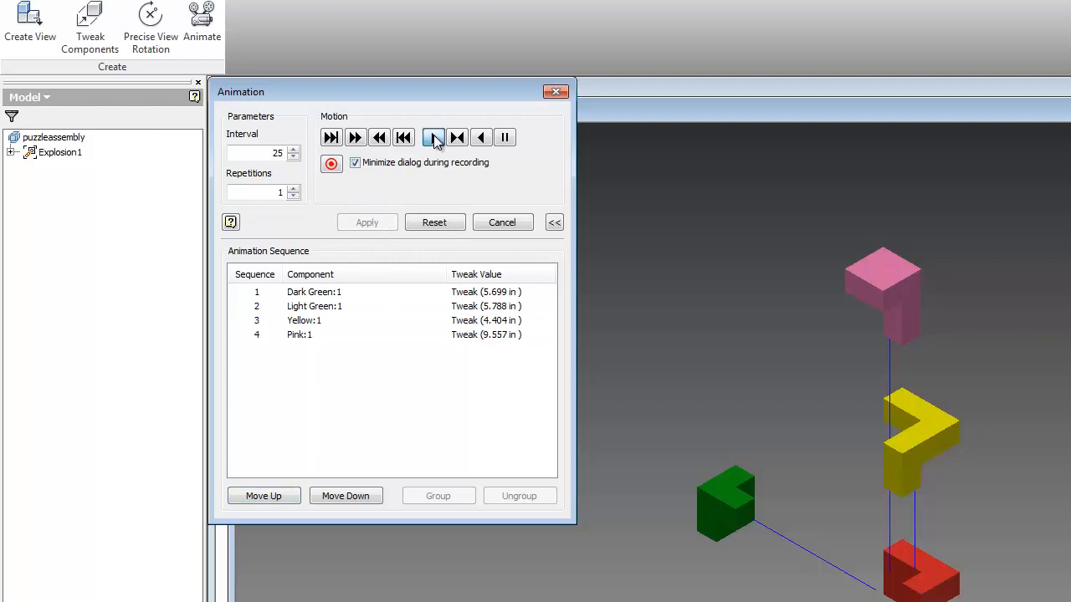
- Play the reassembly animation forward several times
left_click(433, 136)
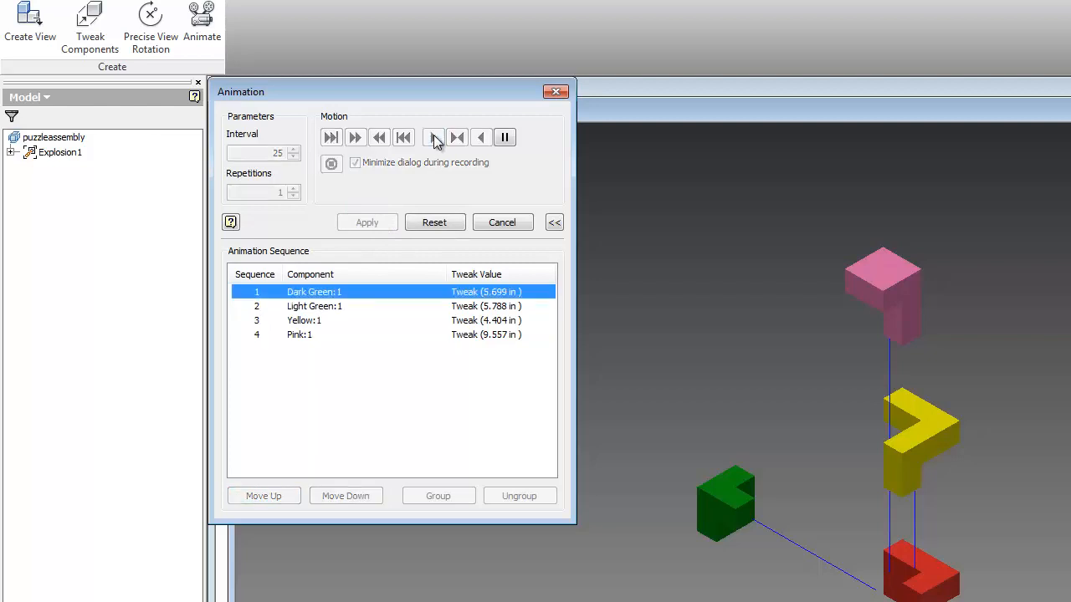
left_click(433, 137)
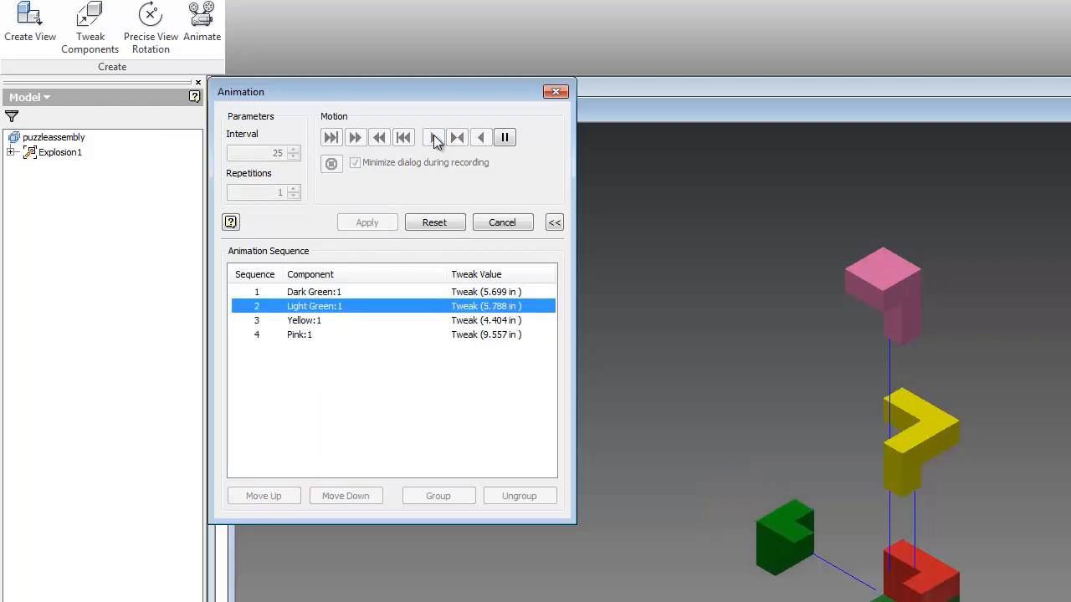
left_click(434, 137)
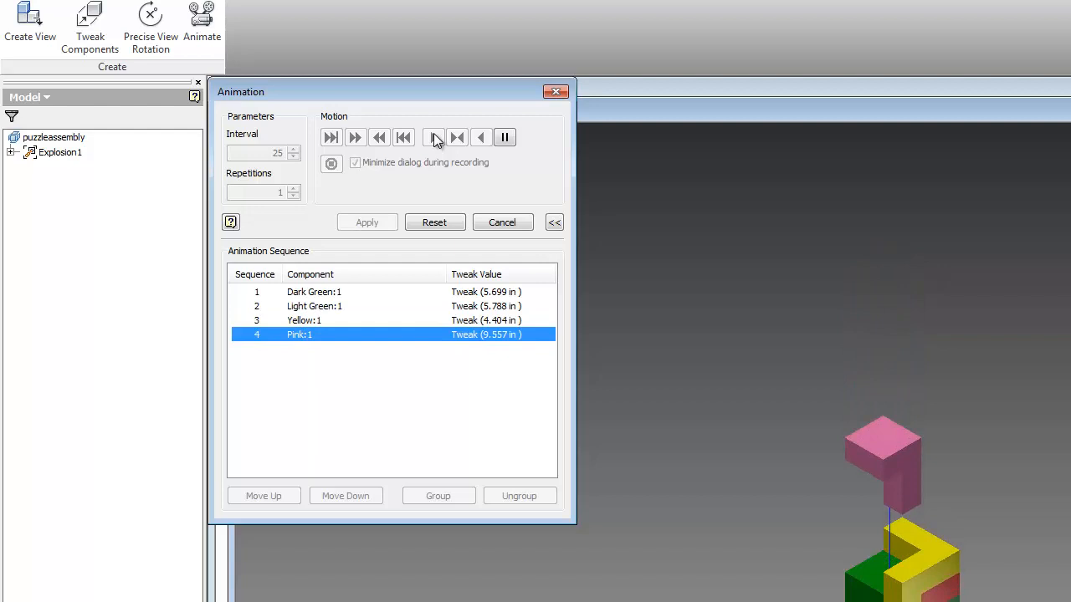
left_click(433, 138)
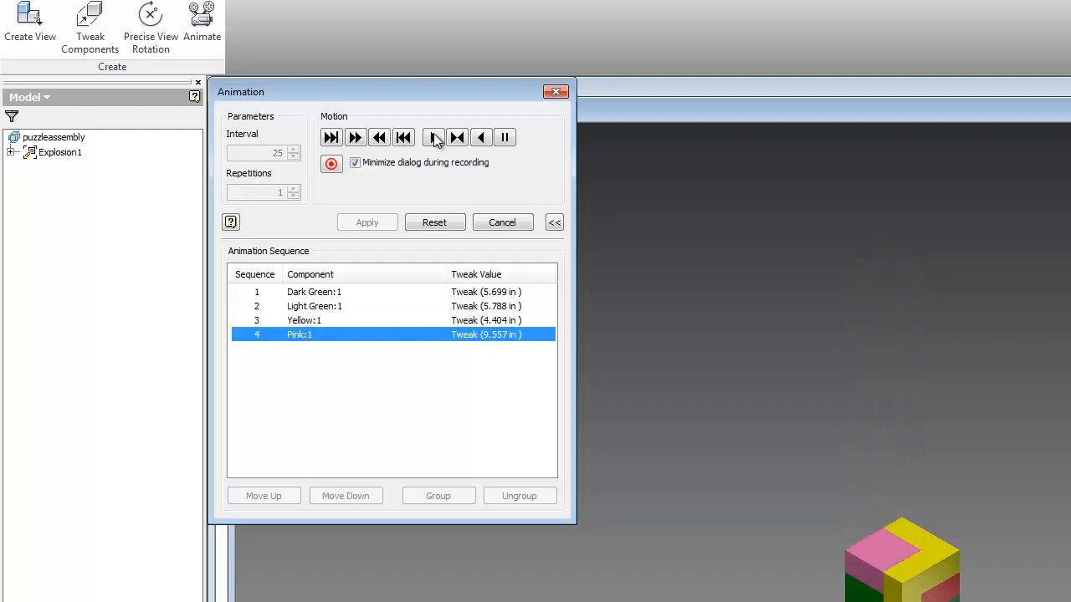
left_click(433, 137)
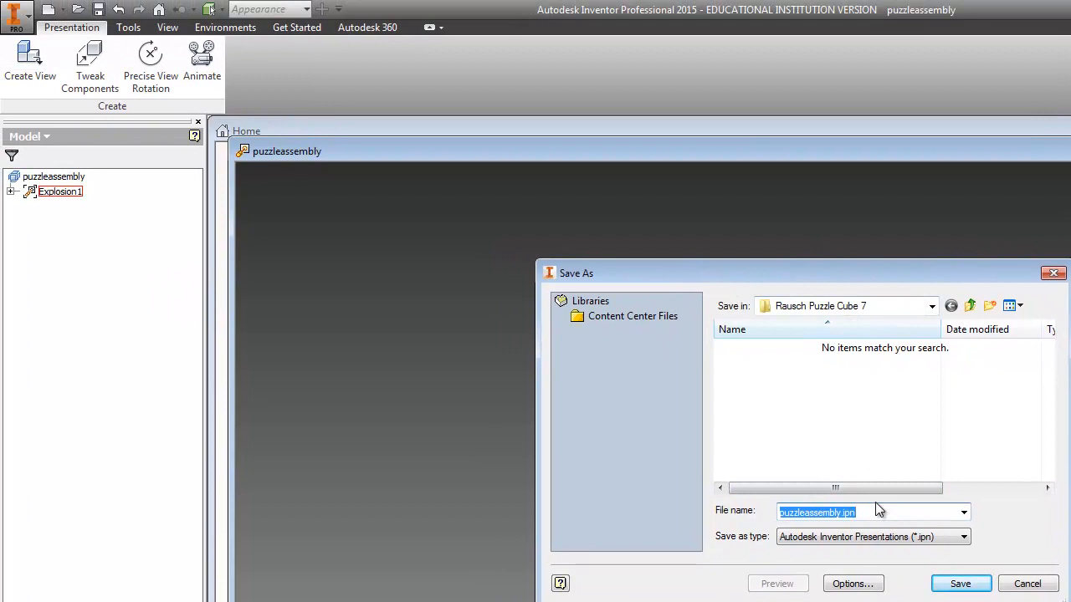
mouse_move(874, 437)
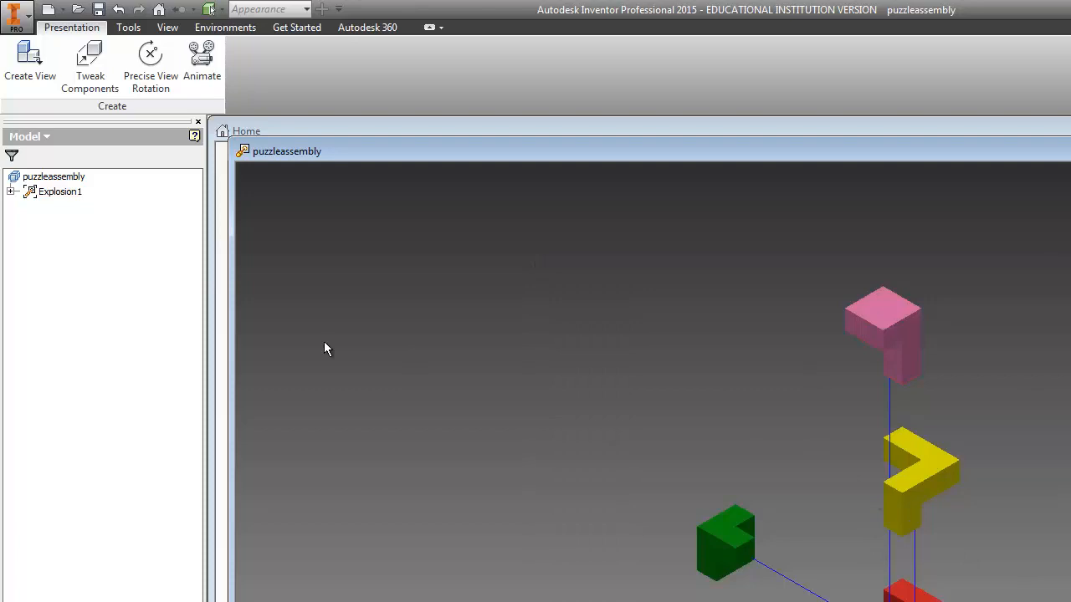
- Save the presentation as puzzleassembly.ipn and close the Tweak Component dialog
left_click(90, 67)
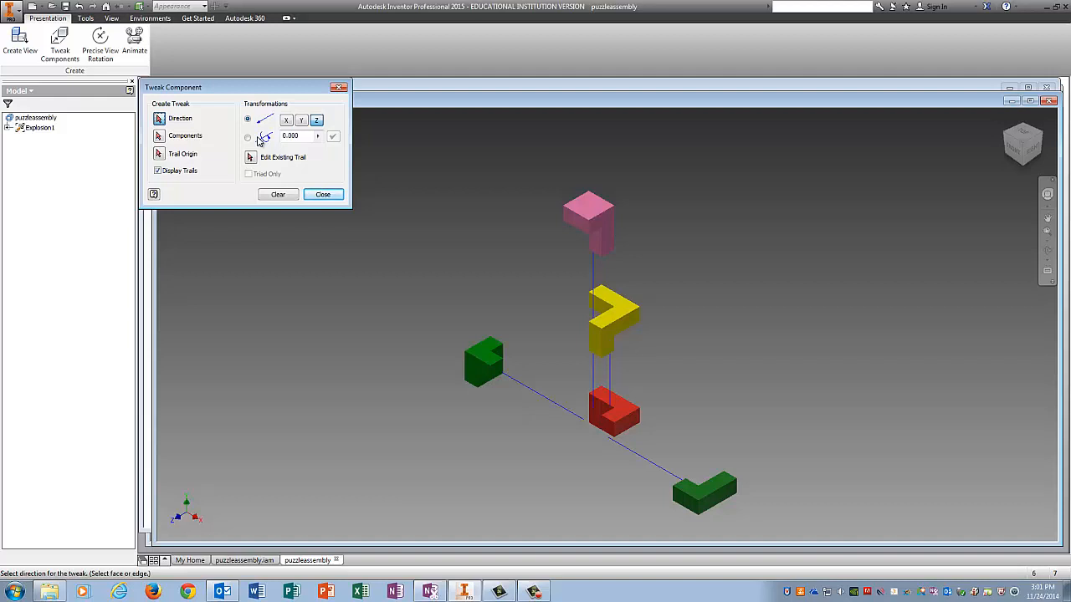
left_click(323, 194)
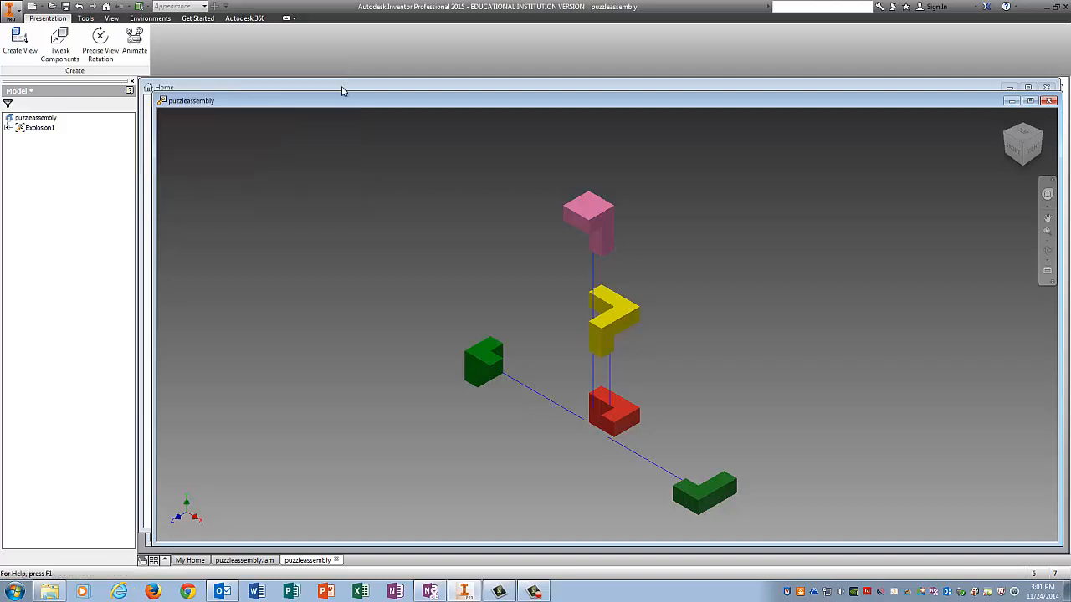